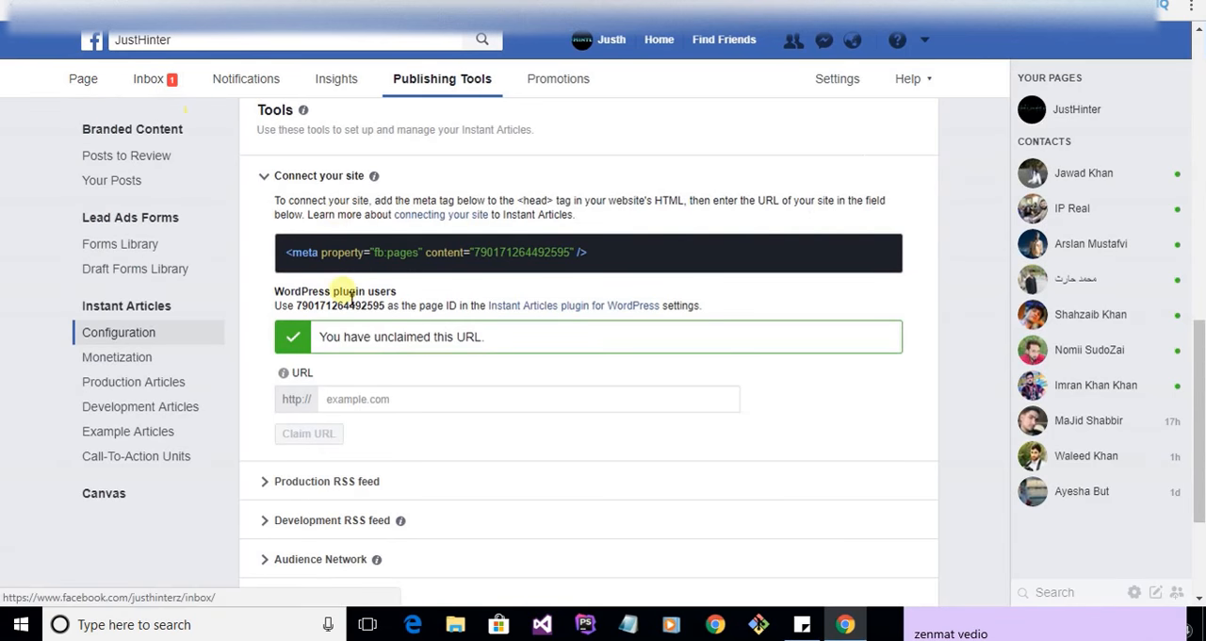
# Highlight the error saying justhinter.com lacks this Page's fb:pages tag.
pyautogui.scroll(3)
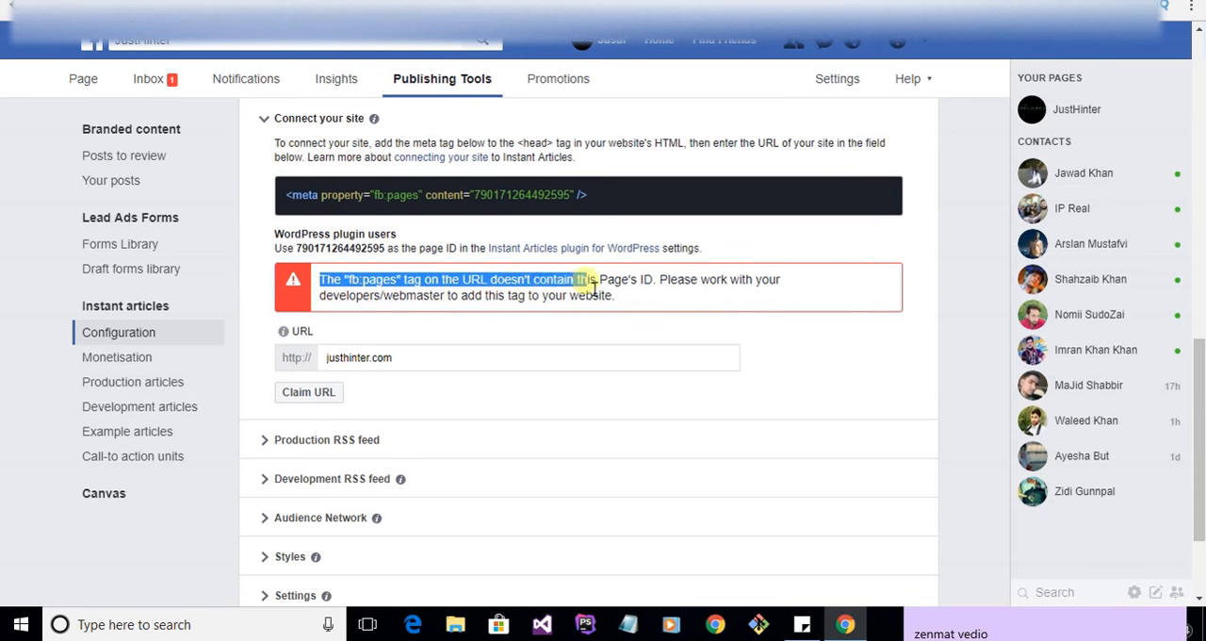
pyautogui.moveTo(579, 279); pyautogui.dragTo(612, 295)
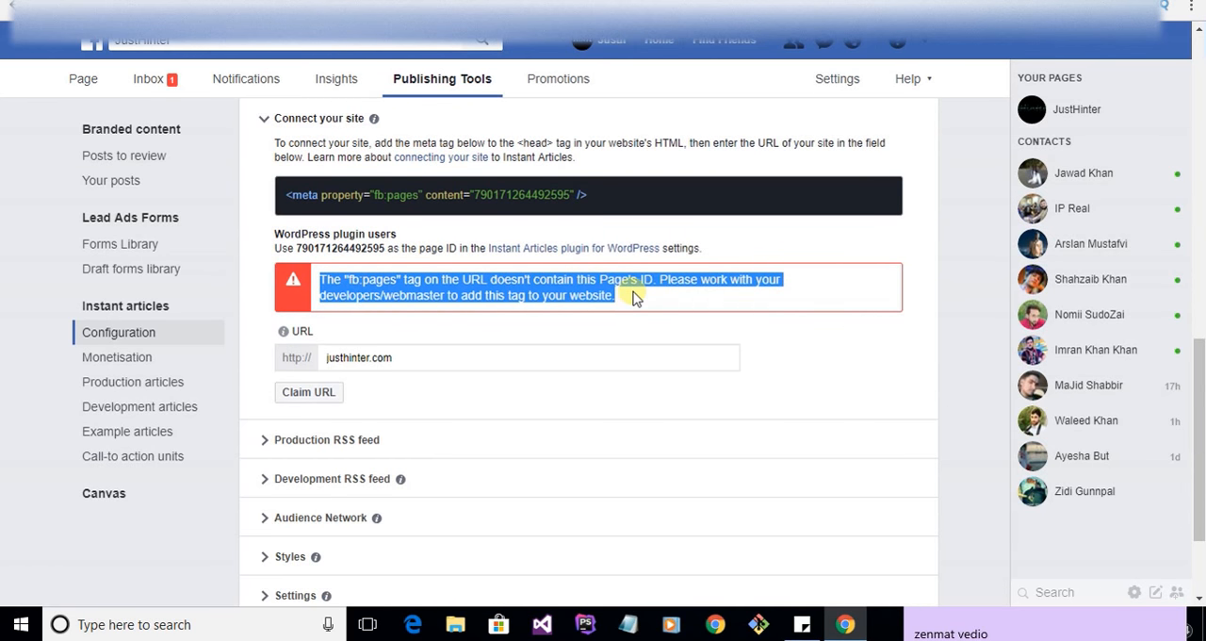
pyautogui.scroll(3)
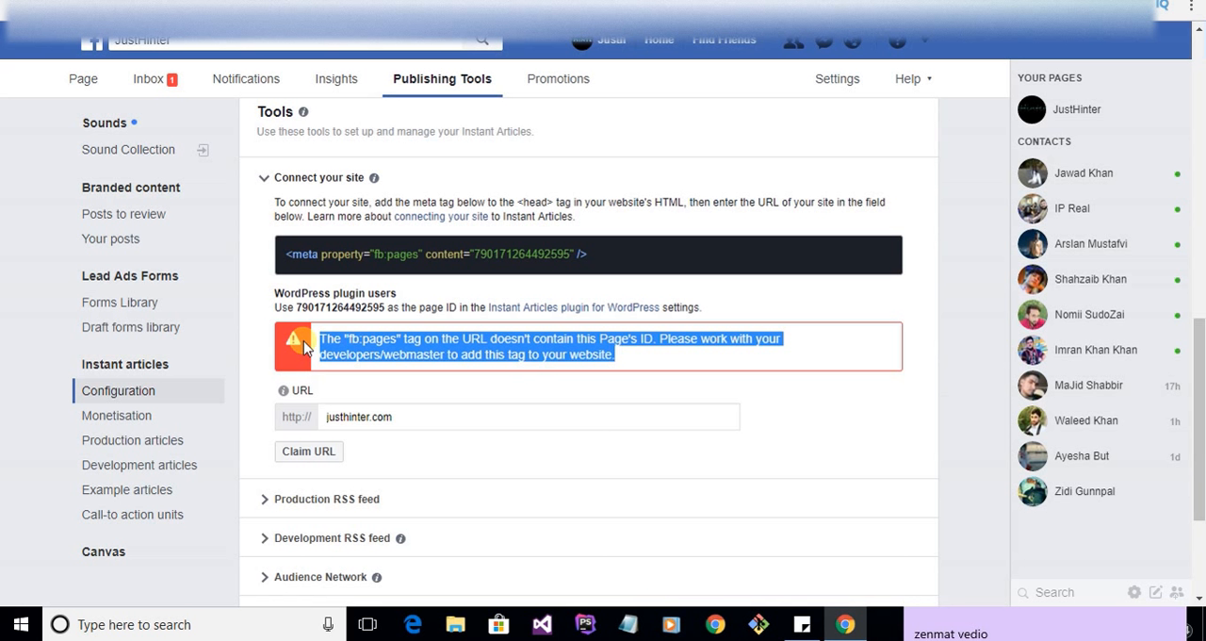
pyautogui.moveTo(452, 363)
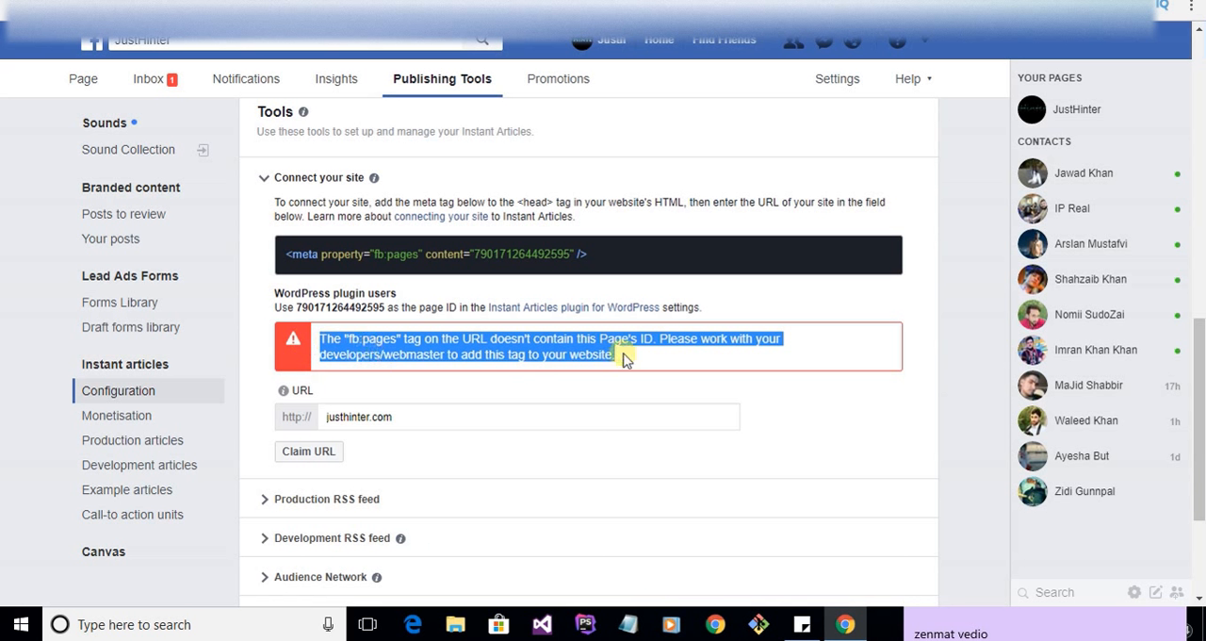
pyautogui.moveTo(669, 118)
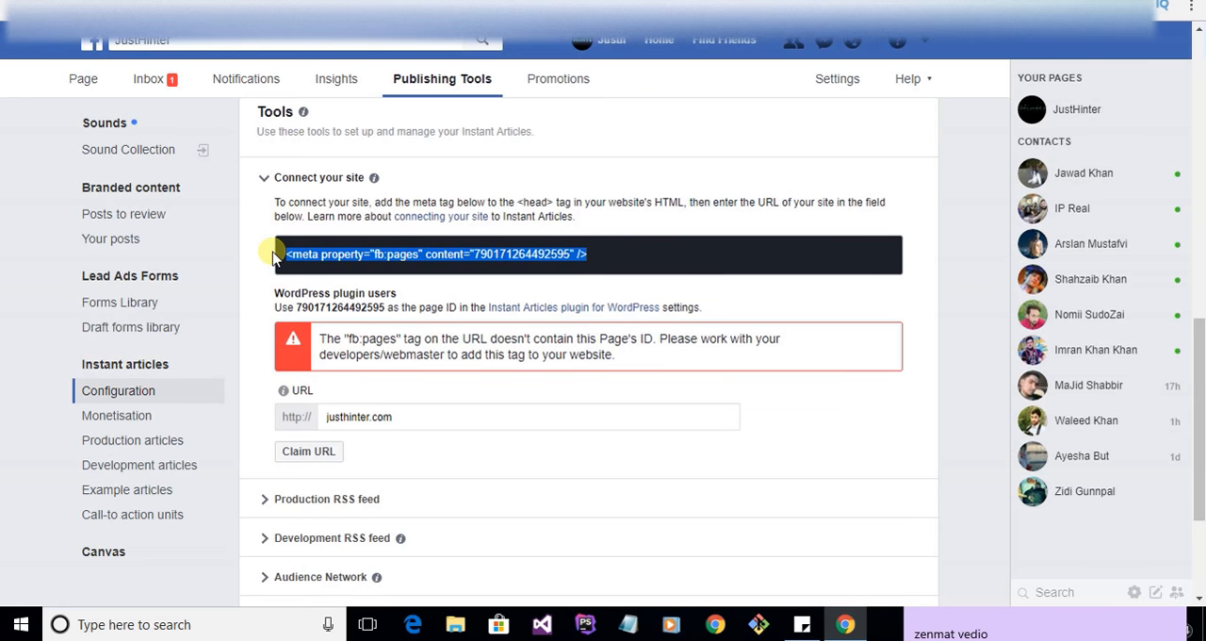
pyautogui.moveTo(455, 219)
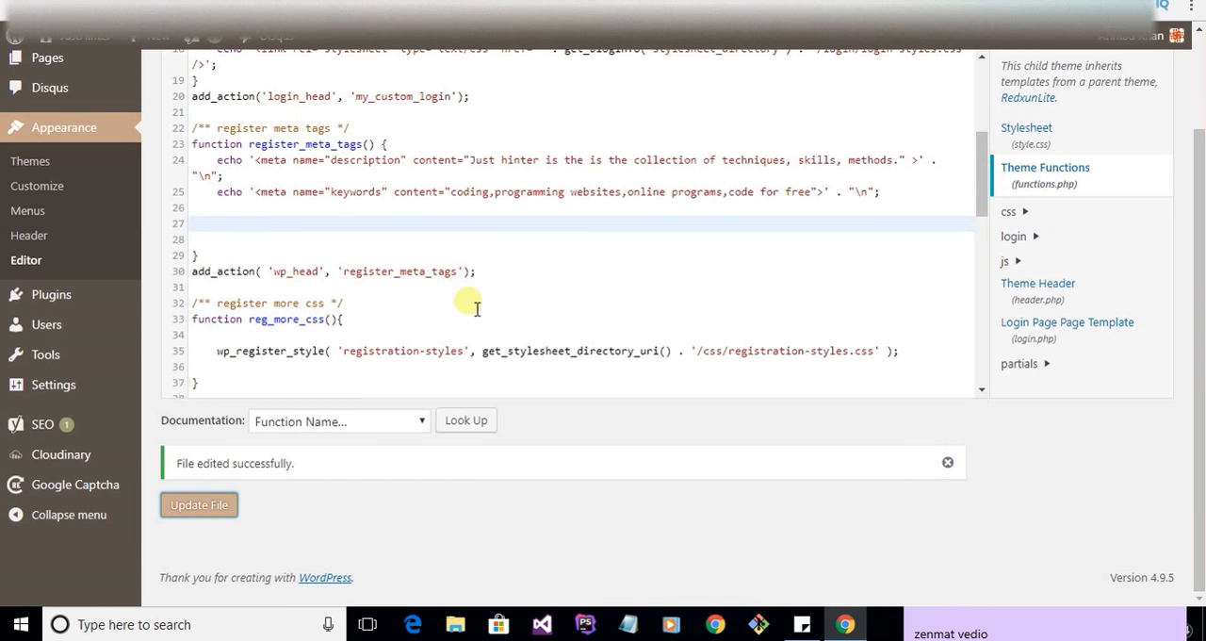
pyautogui.write('<meta property="fb:pages" content="790171264492595" />')
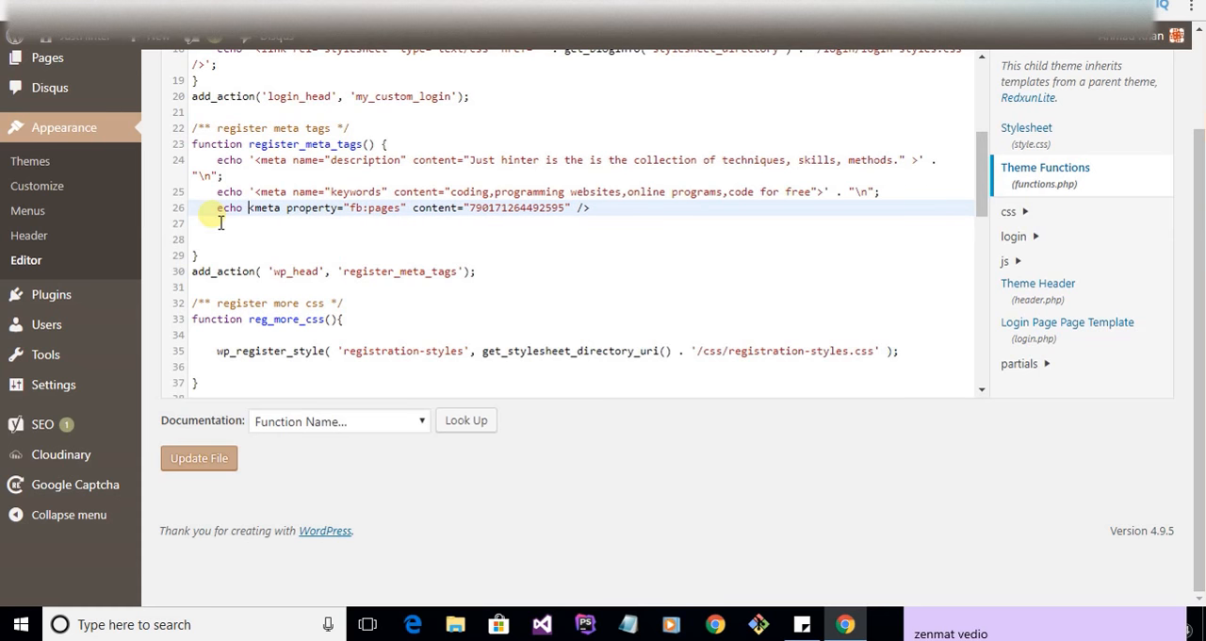
pyautogui.write("'")
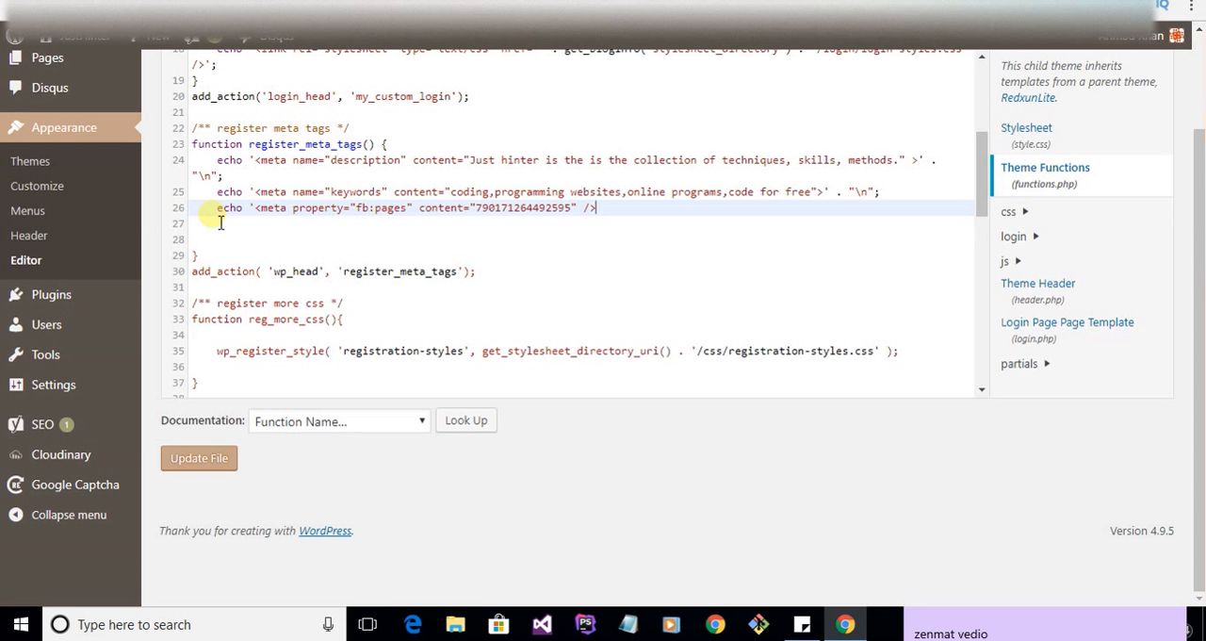
pyautogui.write(';')
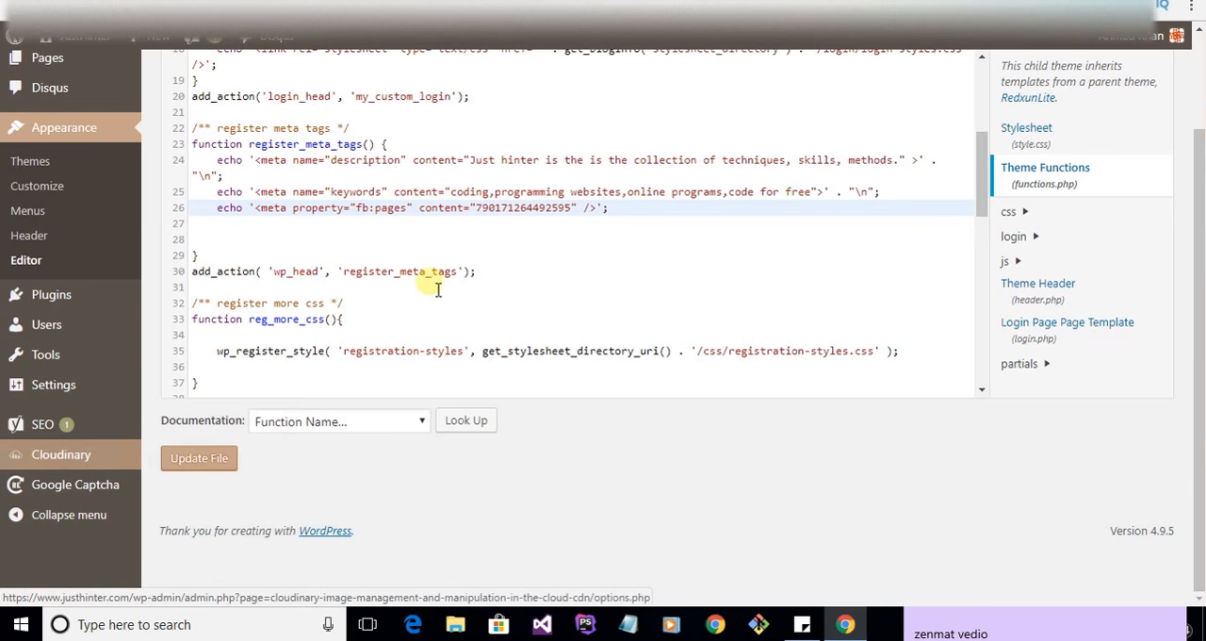
pyautogui.click(198, 458)
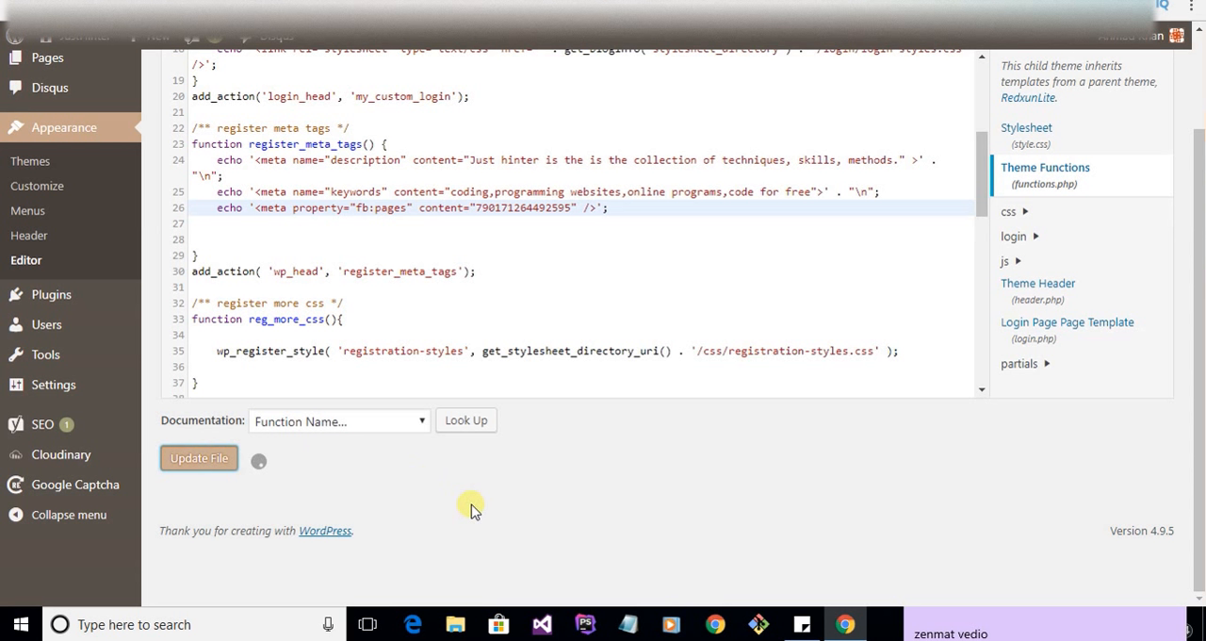
pyautogui.click(199, 457)
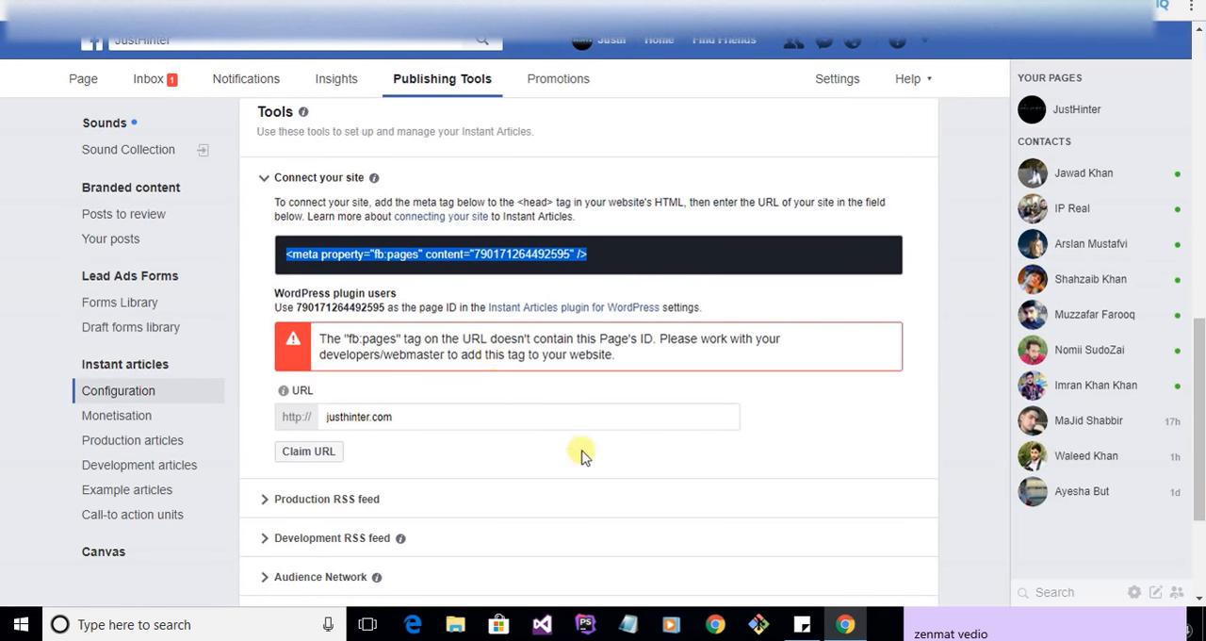
pyautogui.click(309, 451)
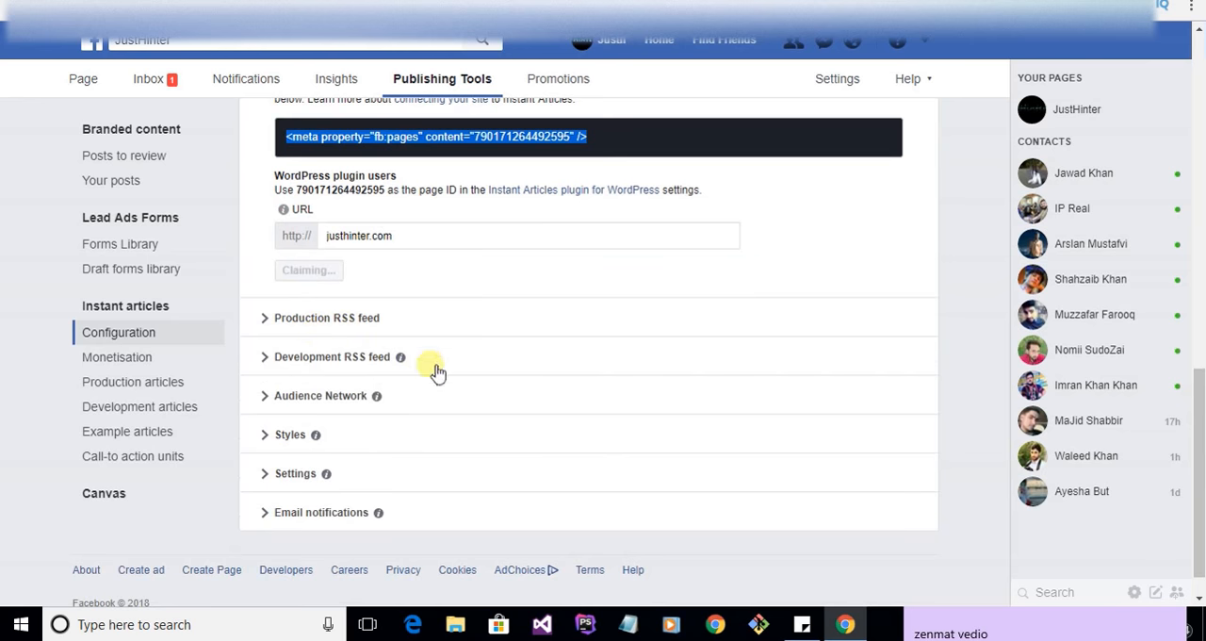
pyautogui.moveTo(608, 292)
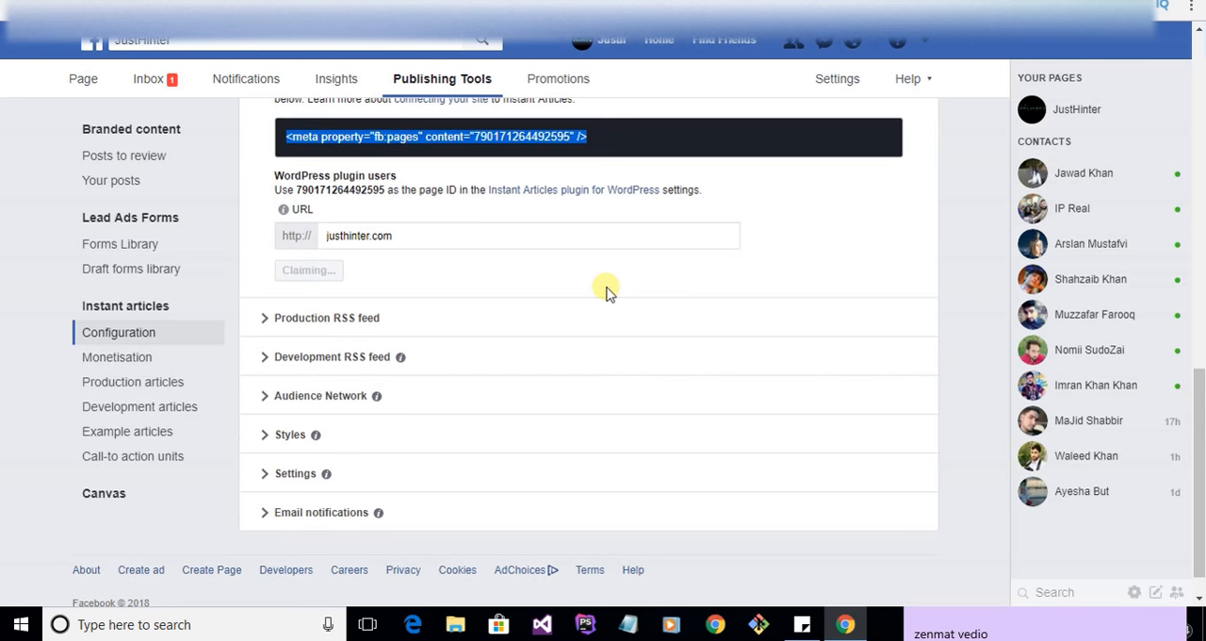
pyautogui.scroll(3)
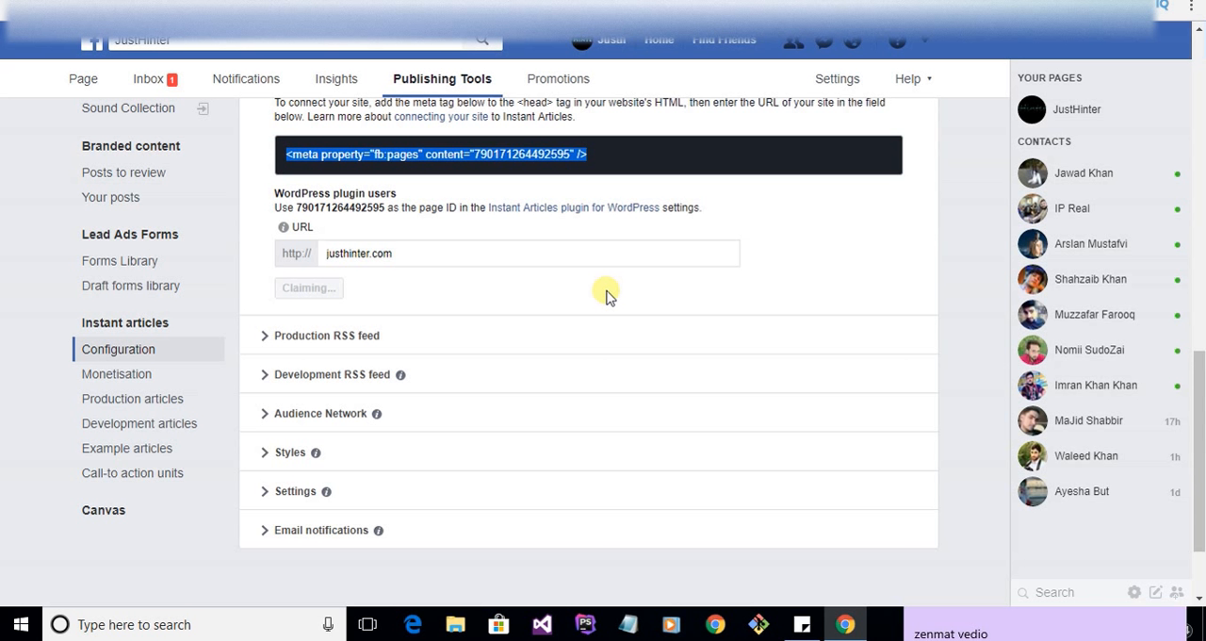
pyautogui.click(308, 287)
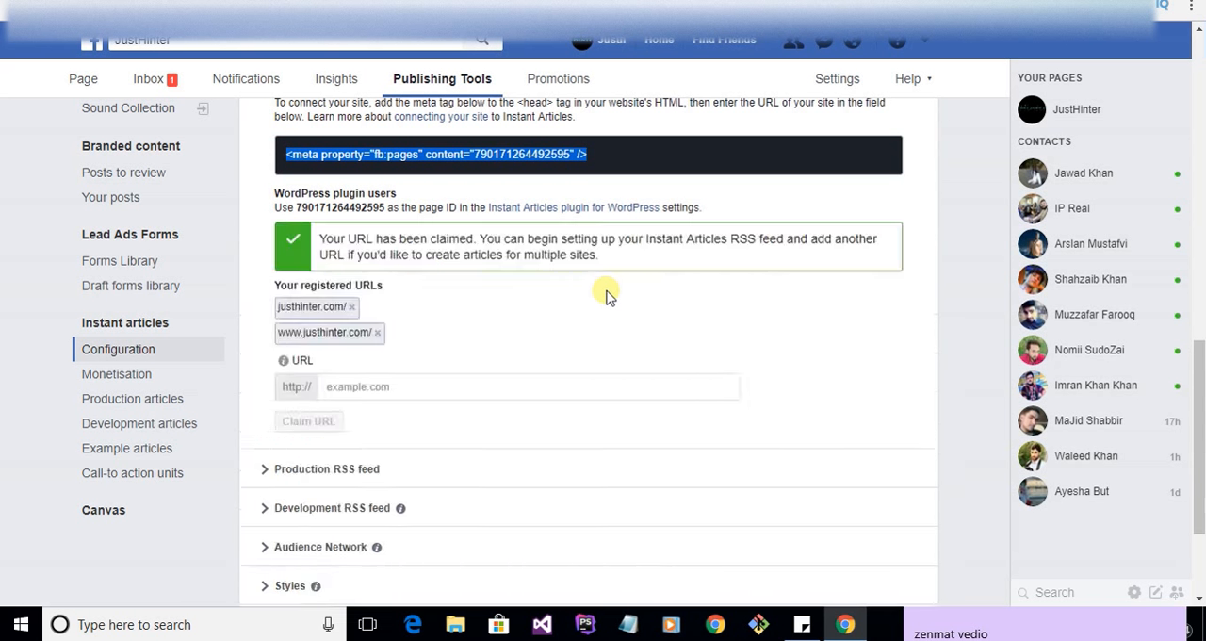